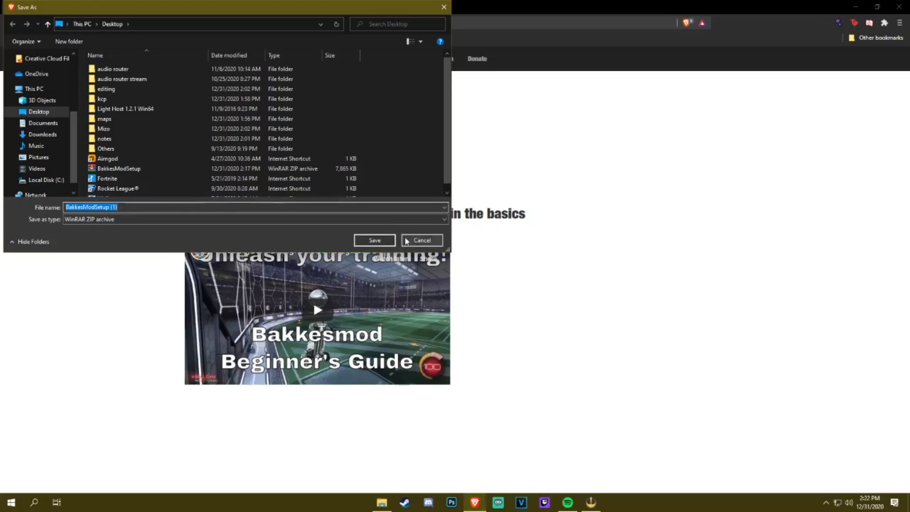
# Cancel the Save As dialog since BakkesModSetup already exists on the desktop.
pyautogui.click(421, 240)
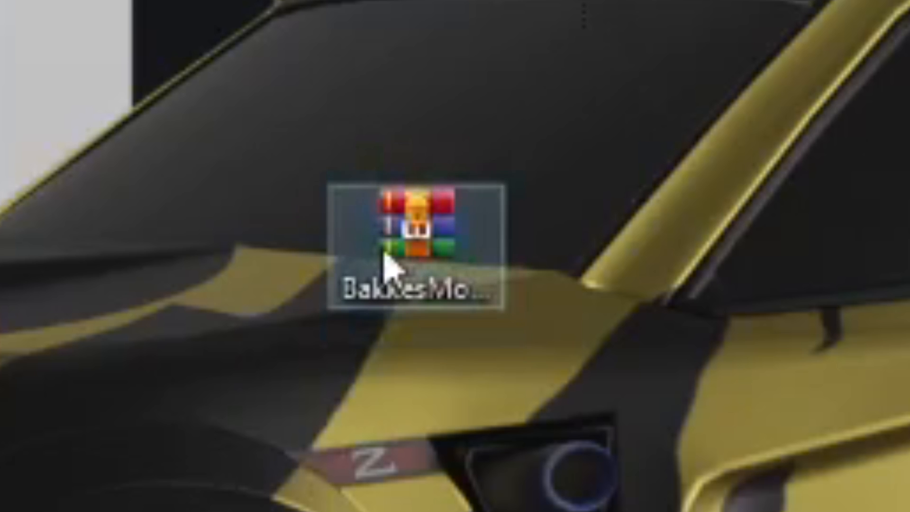
# Launch the installer from the BakkesModSetup archive, agreeing to install and to close running Rocket League.
pyautogui.doubleClick(413, 223)
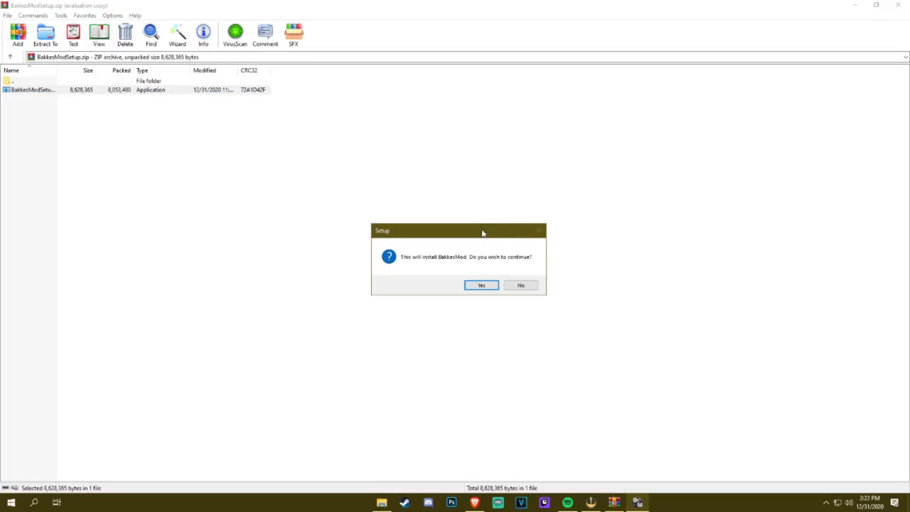
pyautogui.click(481, 285)
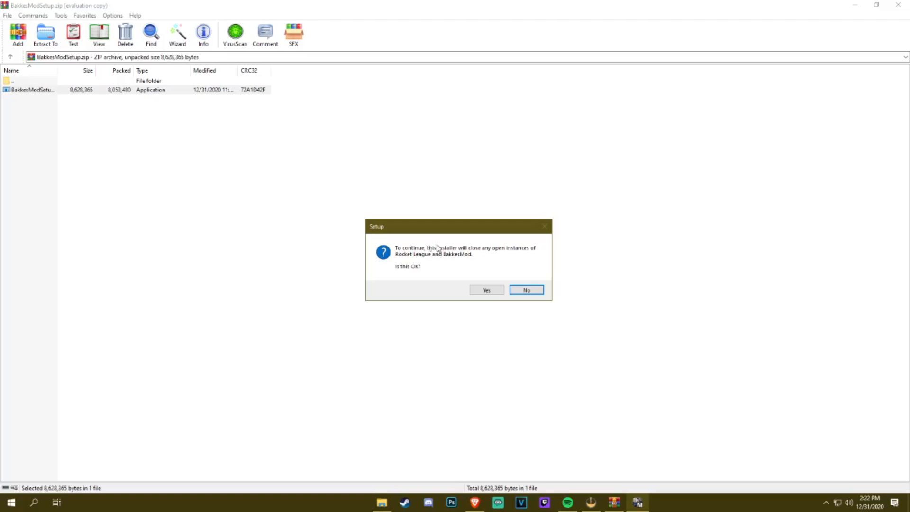
pyautogui.click(485, 290)
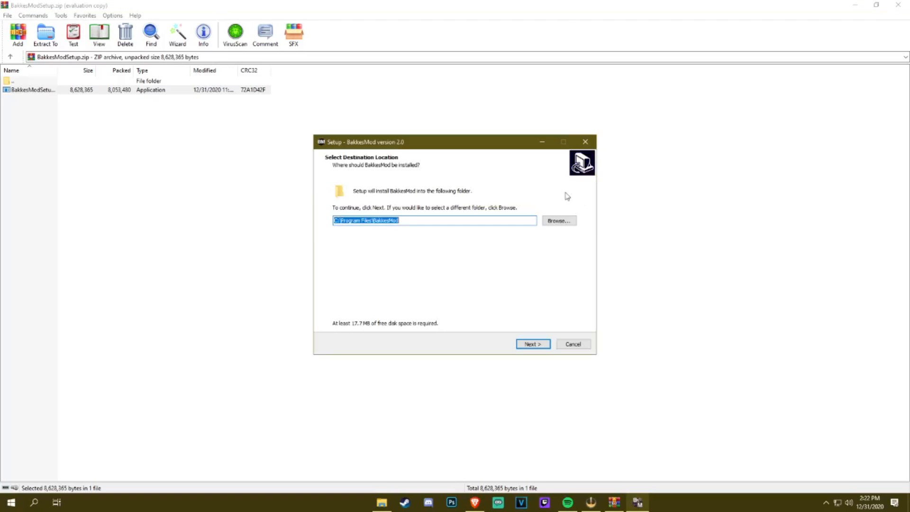
# Install BakkesMod to the default C:\Program Files\BakkesMod folder.
pyautogui.click(532, 344)
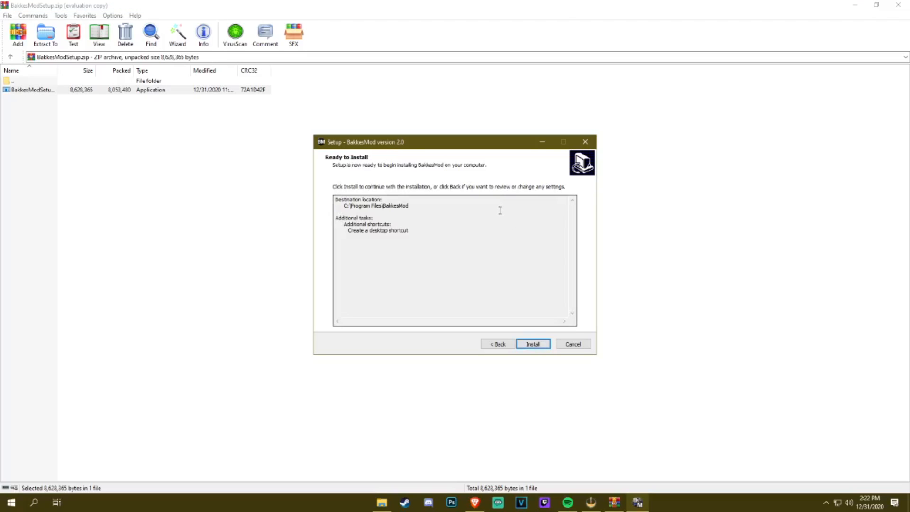
pyautogui.click(532, 343)
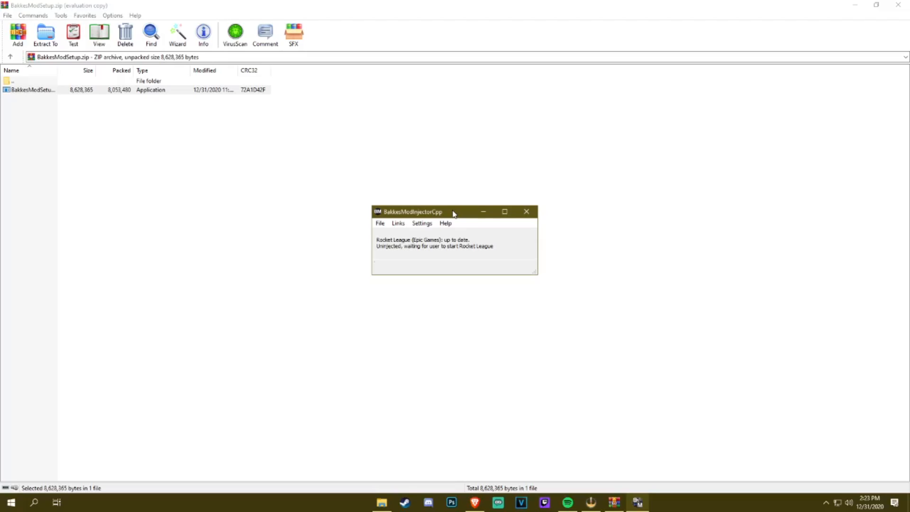
pyautogui.moveTo(453, 213)
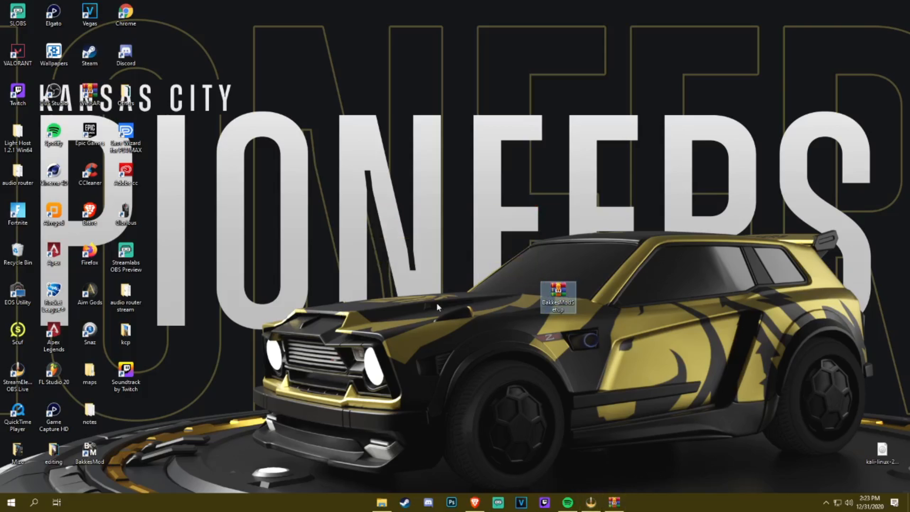
# Set the BakkesMod desktop shortcut's properties to run in Windows 8 compatibility mode.
pyautogui.click(90, 454)
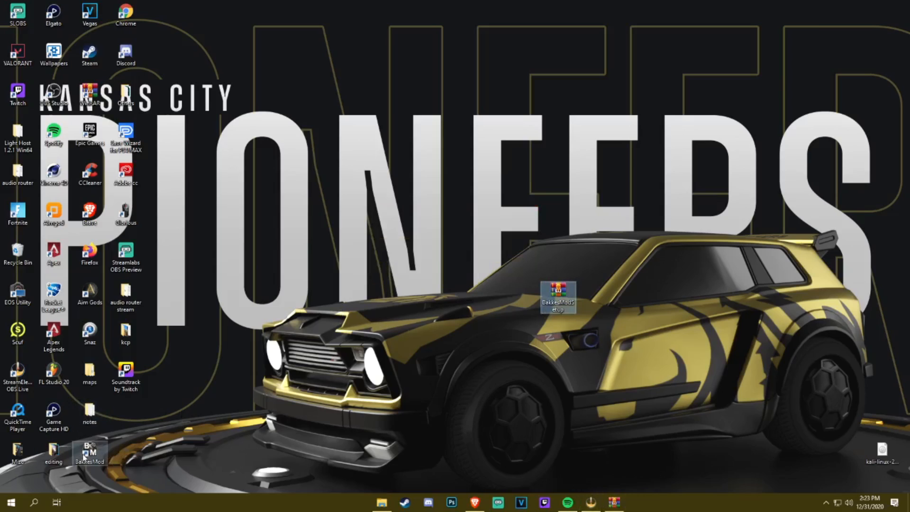
pyautogui.rightClick(414, 290)
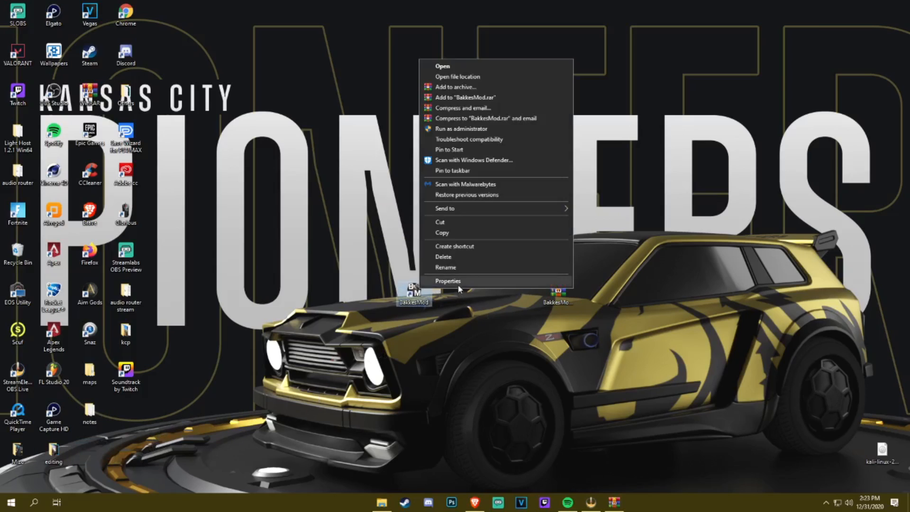
pyautogui.click(449, 281)
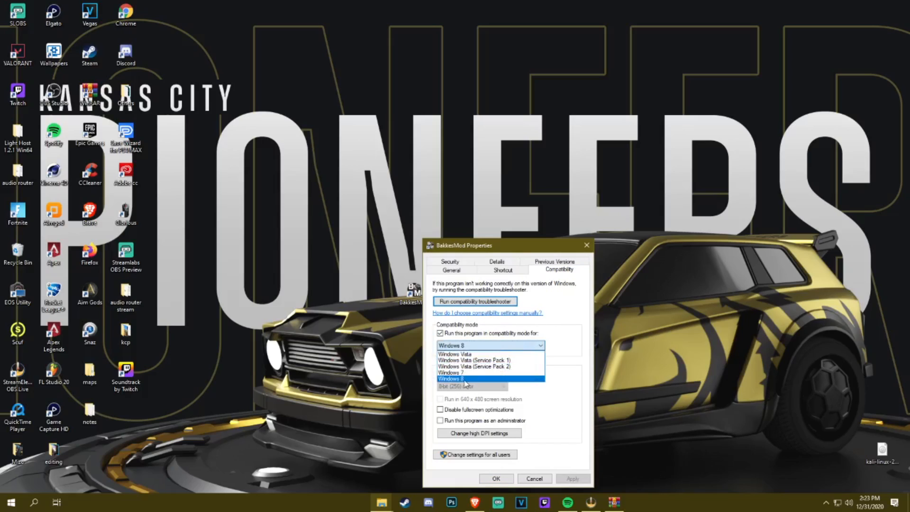
pyautogui.click(459, 378)
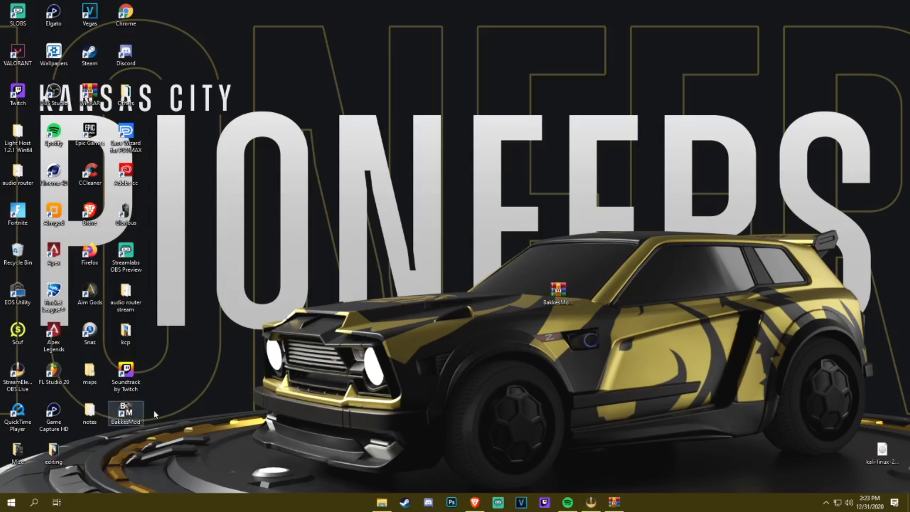
pyautogui.moveTo(130, 423)
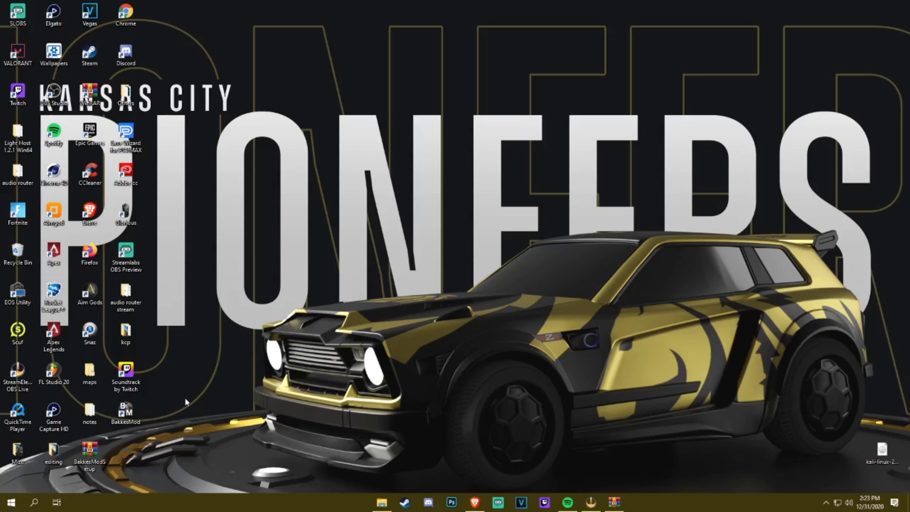
pyautogui.moveTo(180, 391)
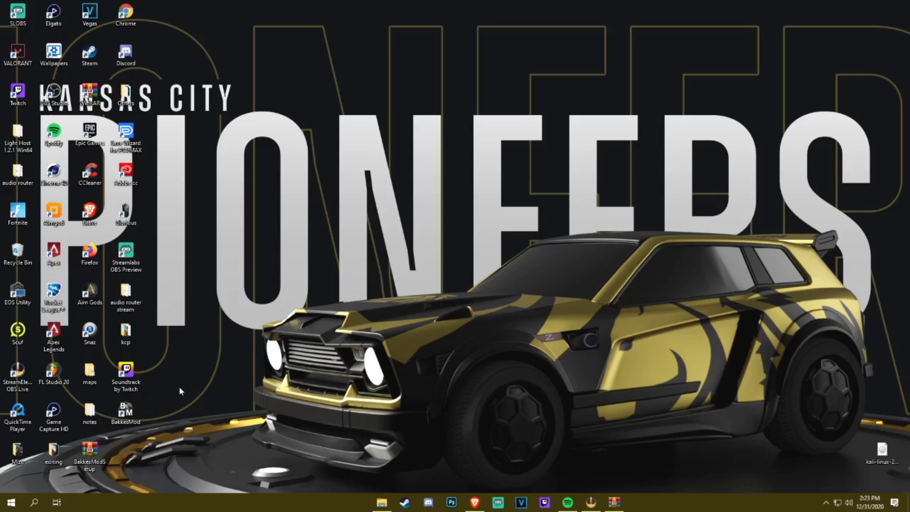